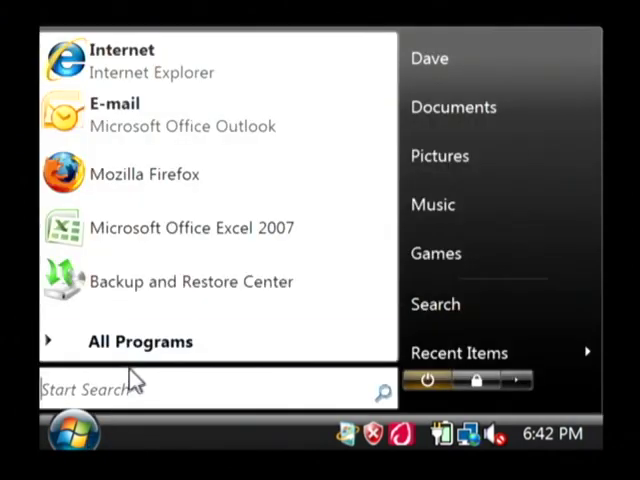
# Step: Browse All Programs > Accessories and expand the System Tools folder so System Restore is listed
pyautogui.click(140, 340)
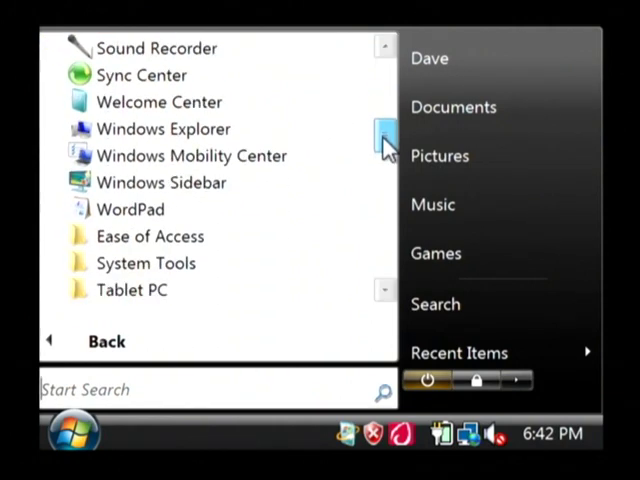
pyautogui.scroll(-3)
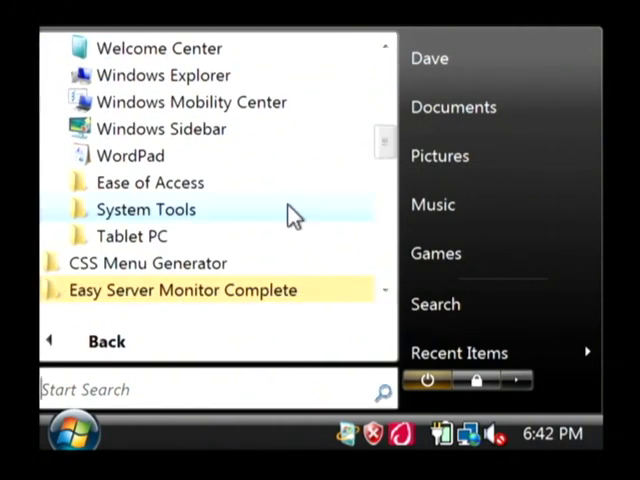
pyautogui.click(148, 208)
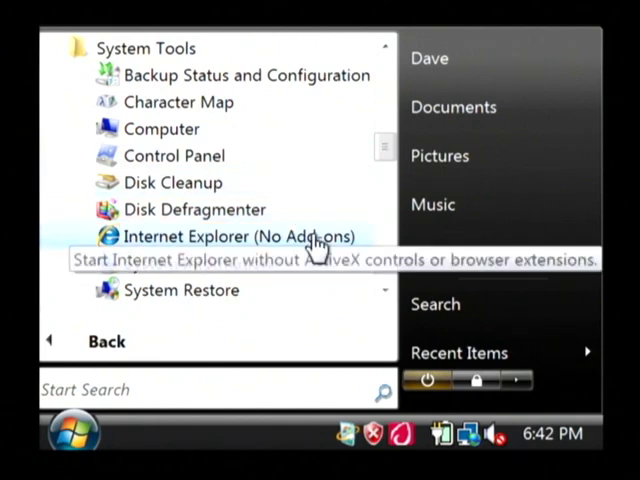
pyautogui.moveTo(204, 300)
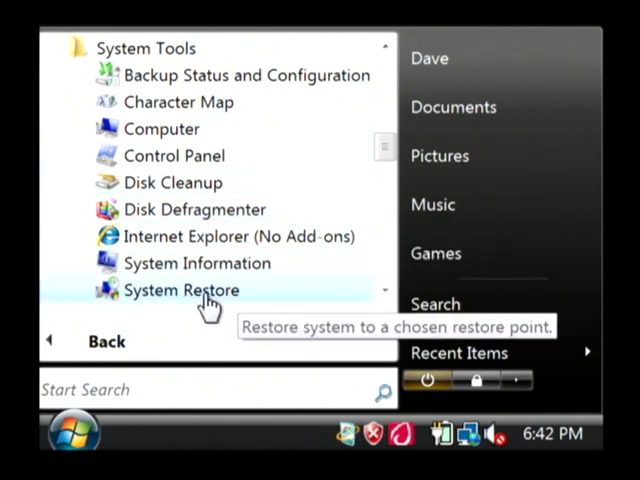
# Step: Launch System Restore and allow it through the User Account Control prompt with Continue
pyautogui.click(180, 290)
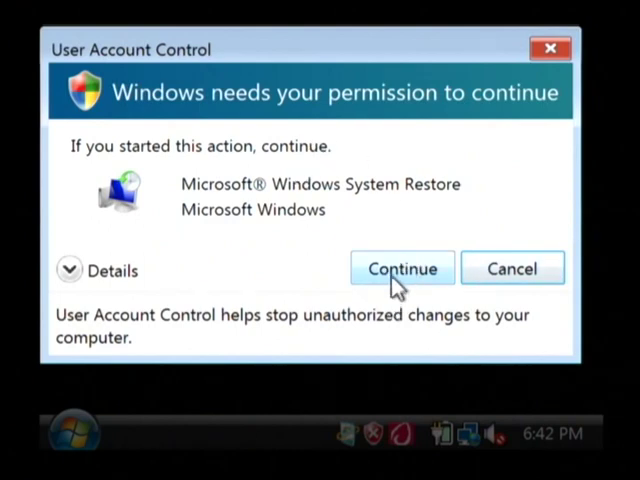
pyautogui.click(400, 268)
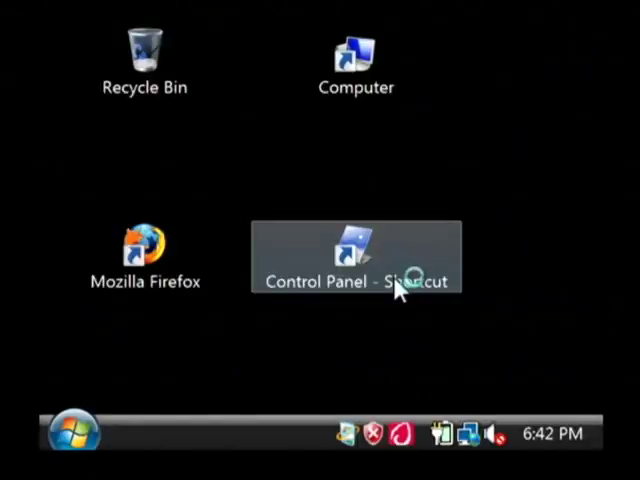
# Step: Wait for the wizard and read its 'Restore system files and settings' introduction page
pyautogui.doubleClick(356, 256)
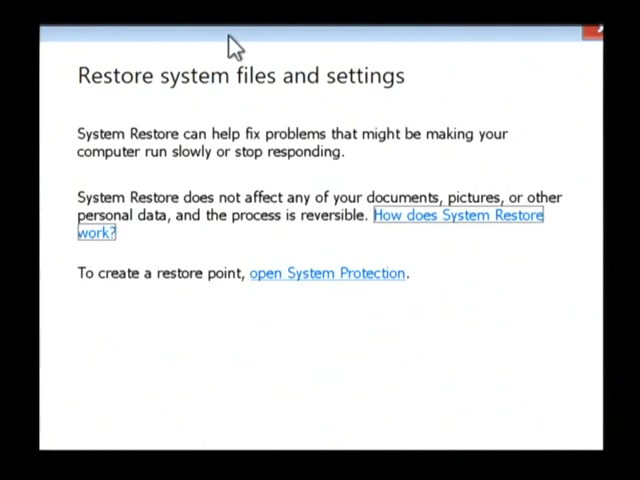
pyautogui.scroll(-3)
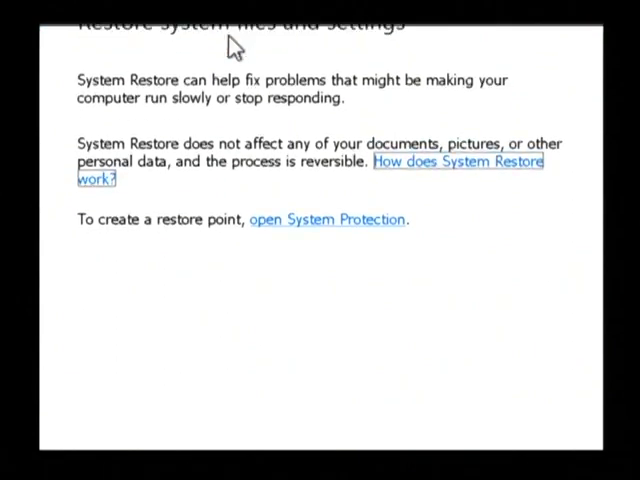
pyautogui.scroll(-3)
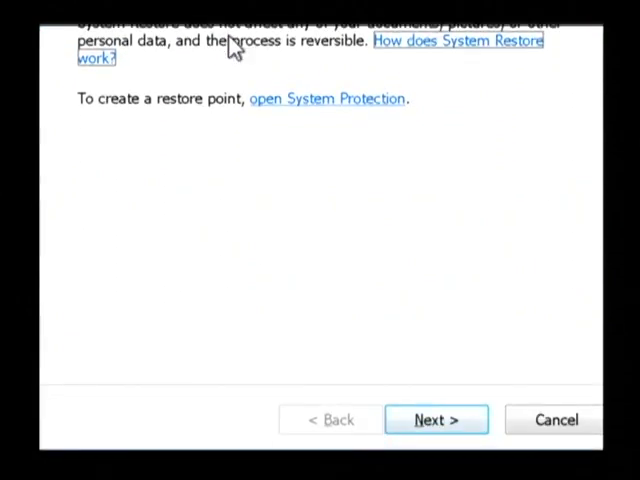
# Step: Advance to the restore-point list and choose the 11/15/2008 1:50:06 AM System: Scheduled Checkpoint
pyautogui.click(436, 420)
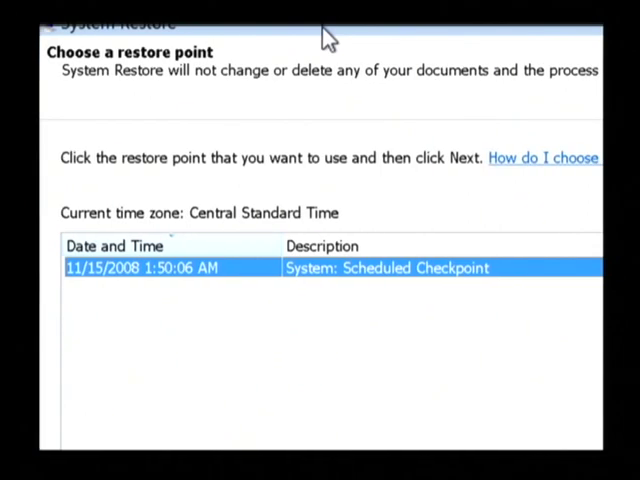
pyautogui.scroll(-3)
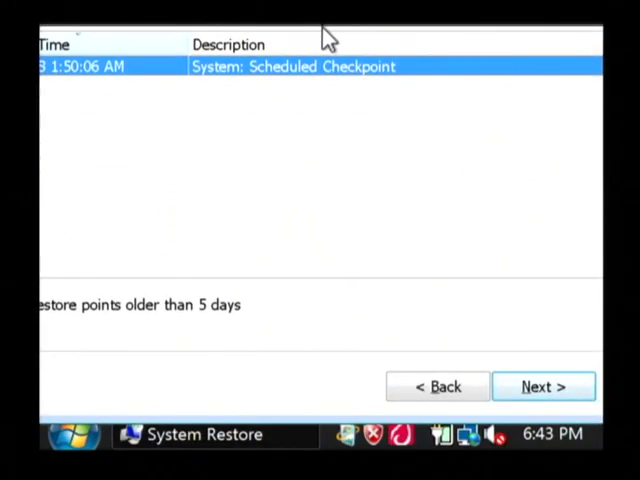
# Step: Proceed to the 'Confirm your restore point' page for the 11/15/2008 scheduled checkpoint
pyautogui.click(544, 388)
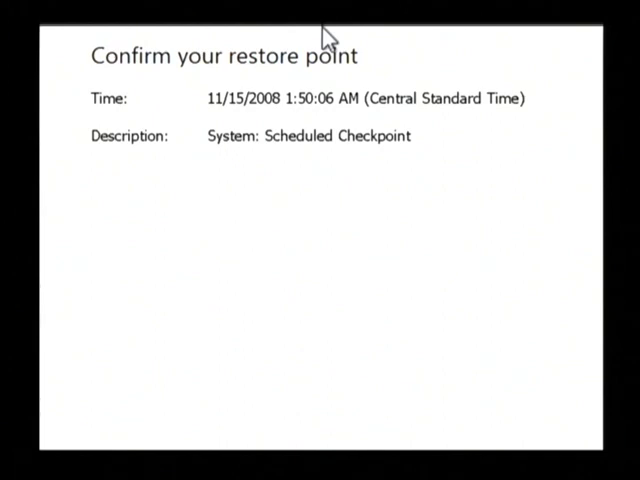
pyautogui.scroll(-3)
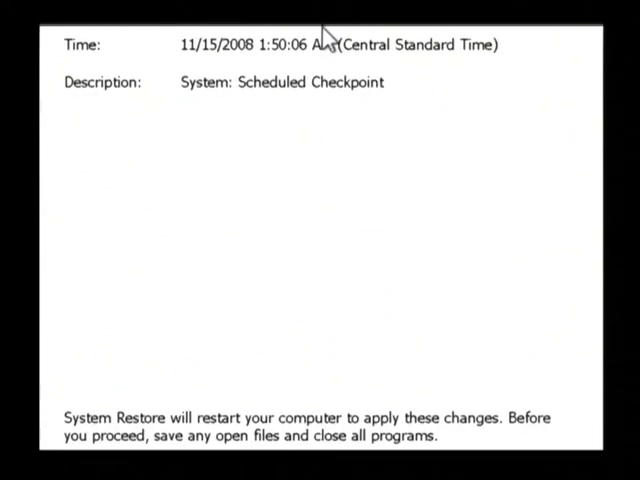